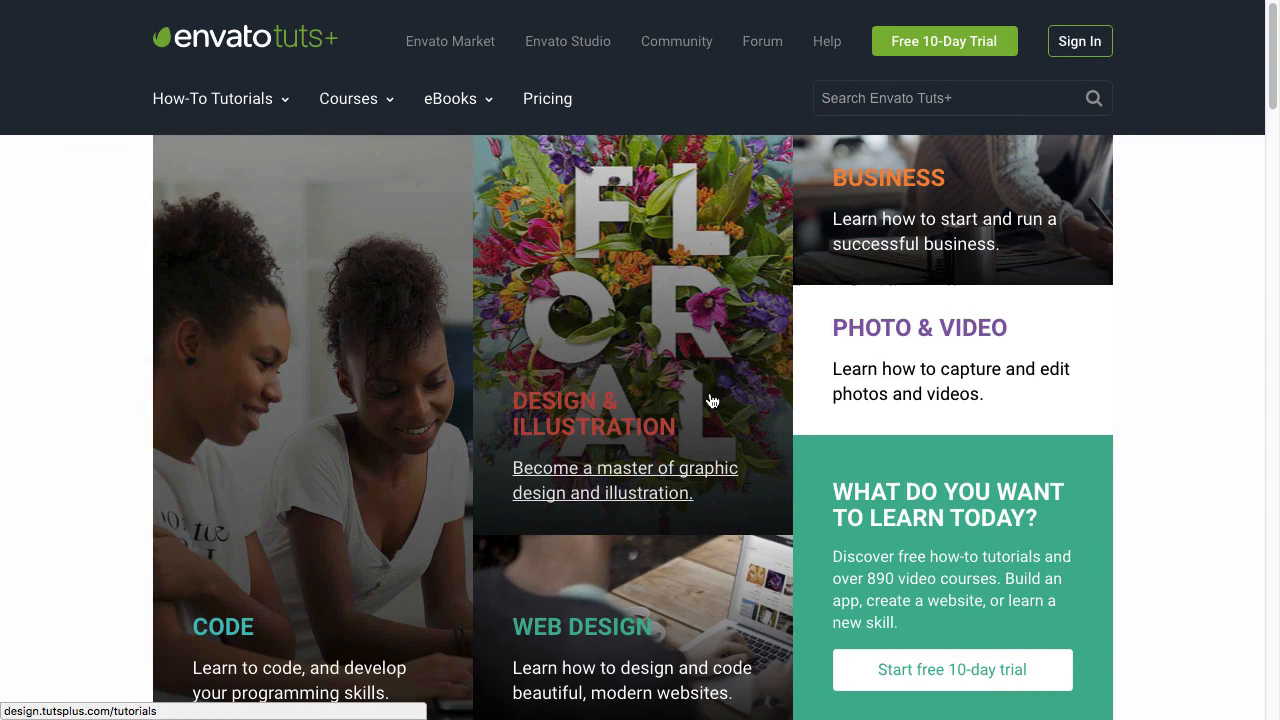
pyautogui.moveTo(797, 373)
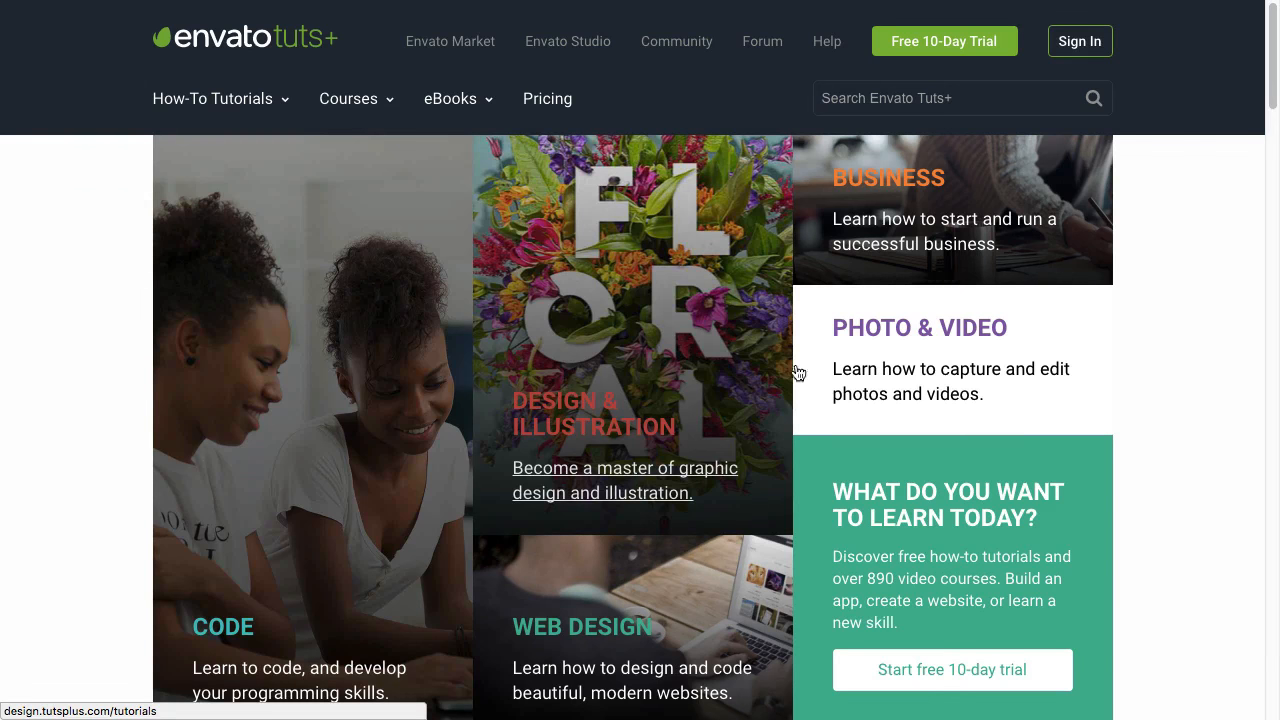
pyautogui.moveTo(900, 238)
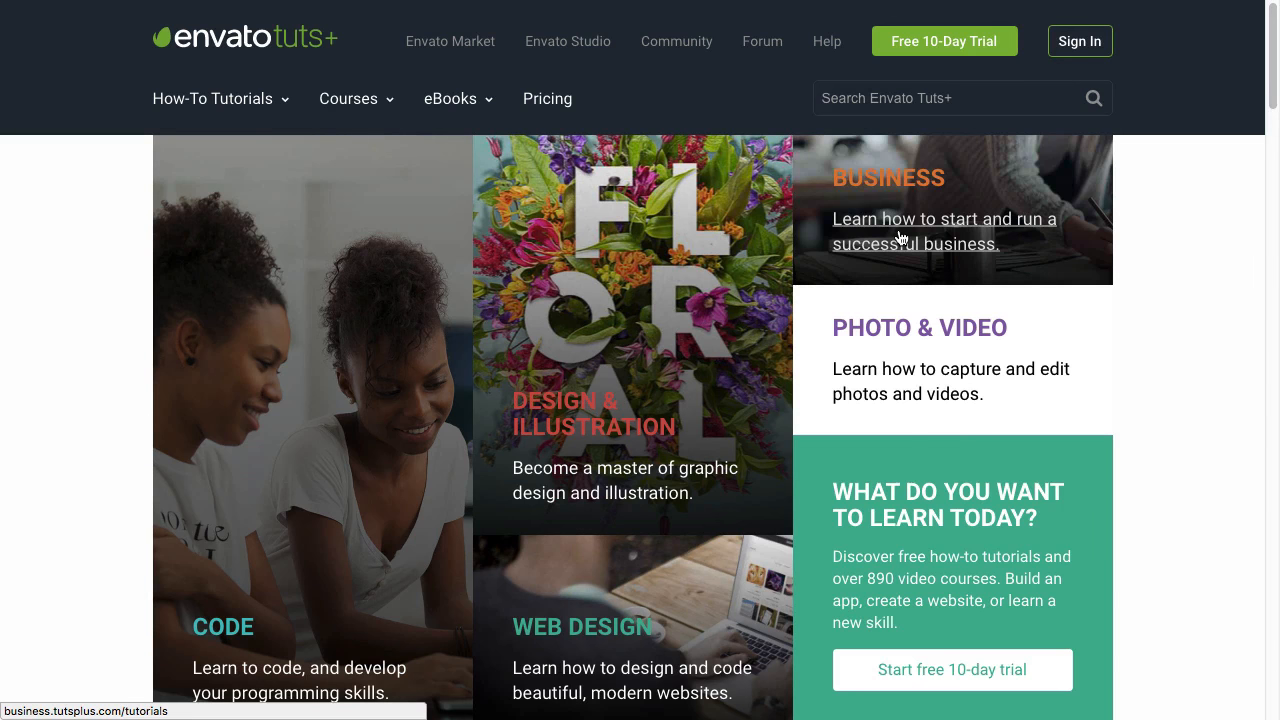
# Step: Inspect the Business tile's description and select its h5 heading in the Elements panel
pyautogui.rightClick(900, 237)
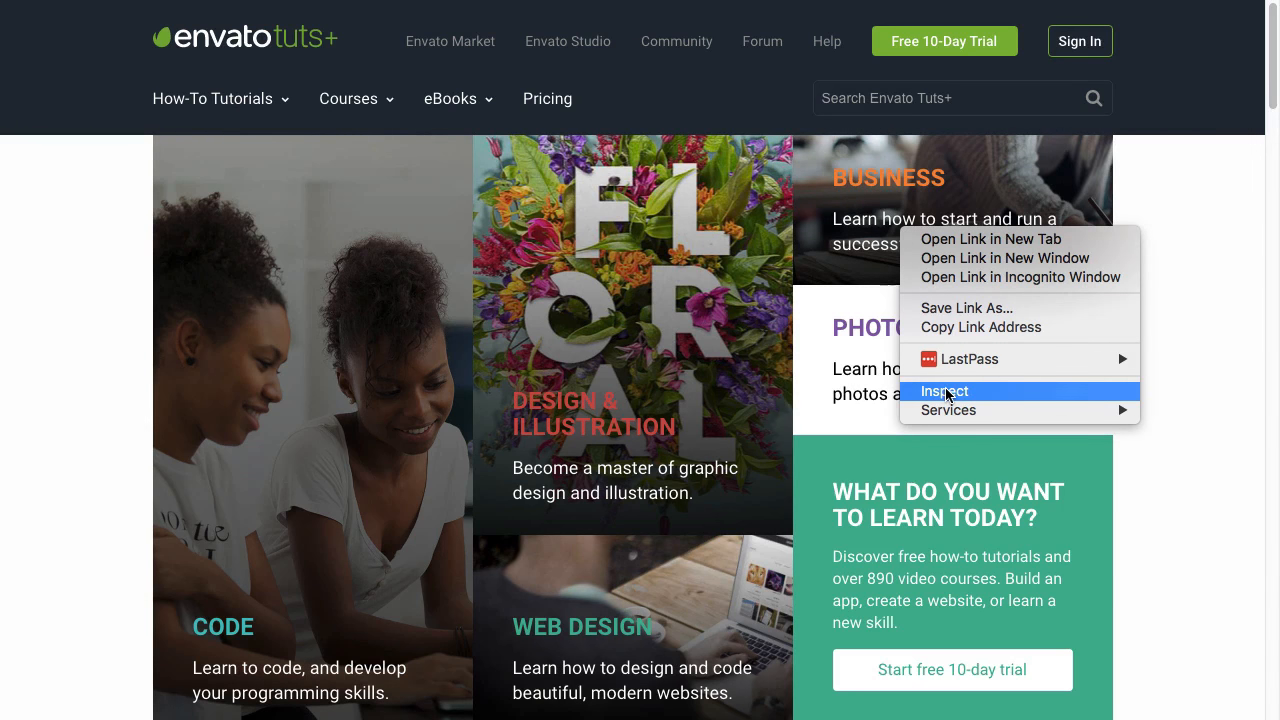
pyautogui.click(944, 391)
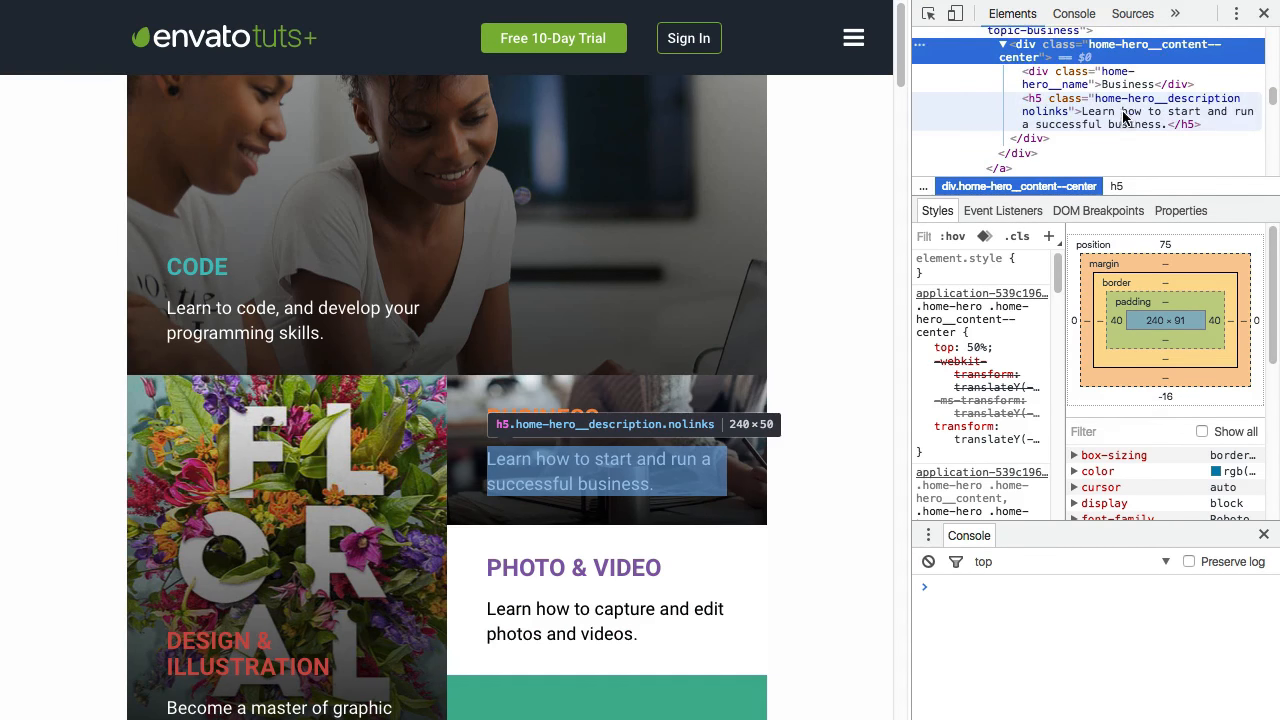
pyautogui.click(1130, 111)
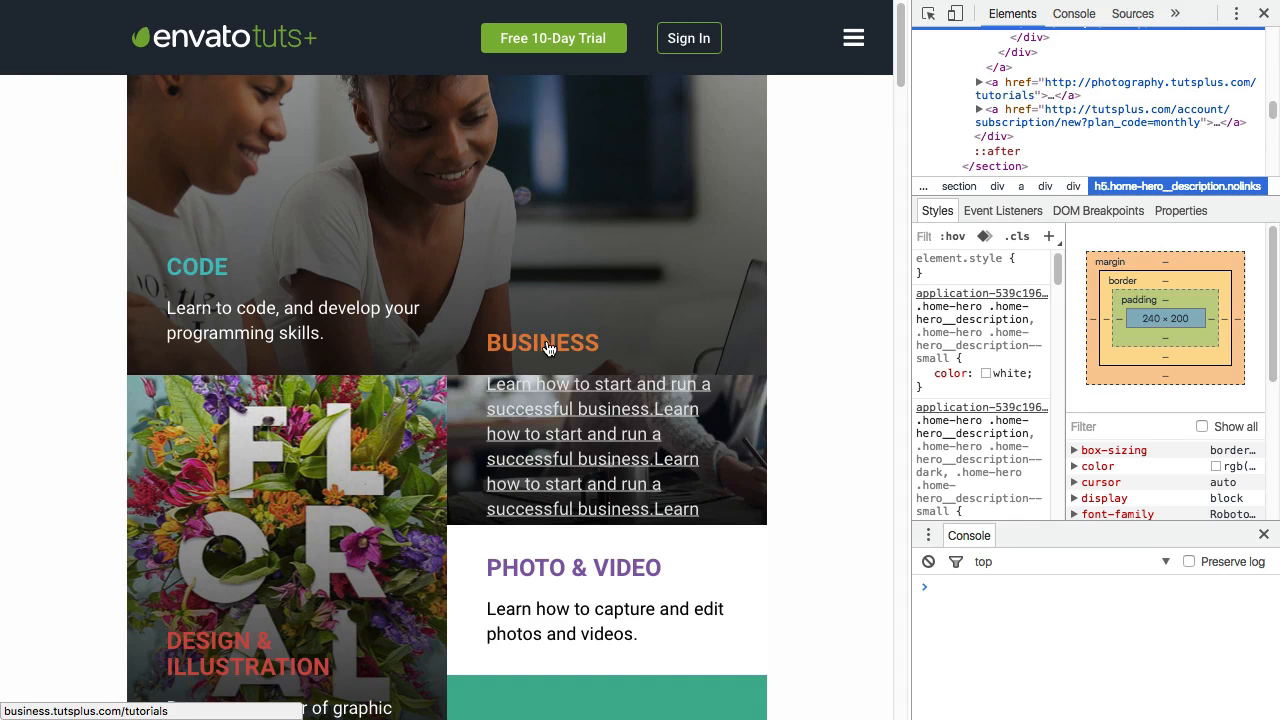
pyautogui.moveTo(658, 435)
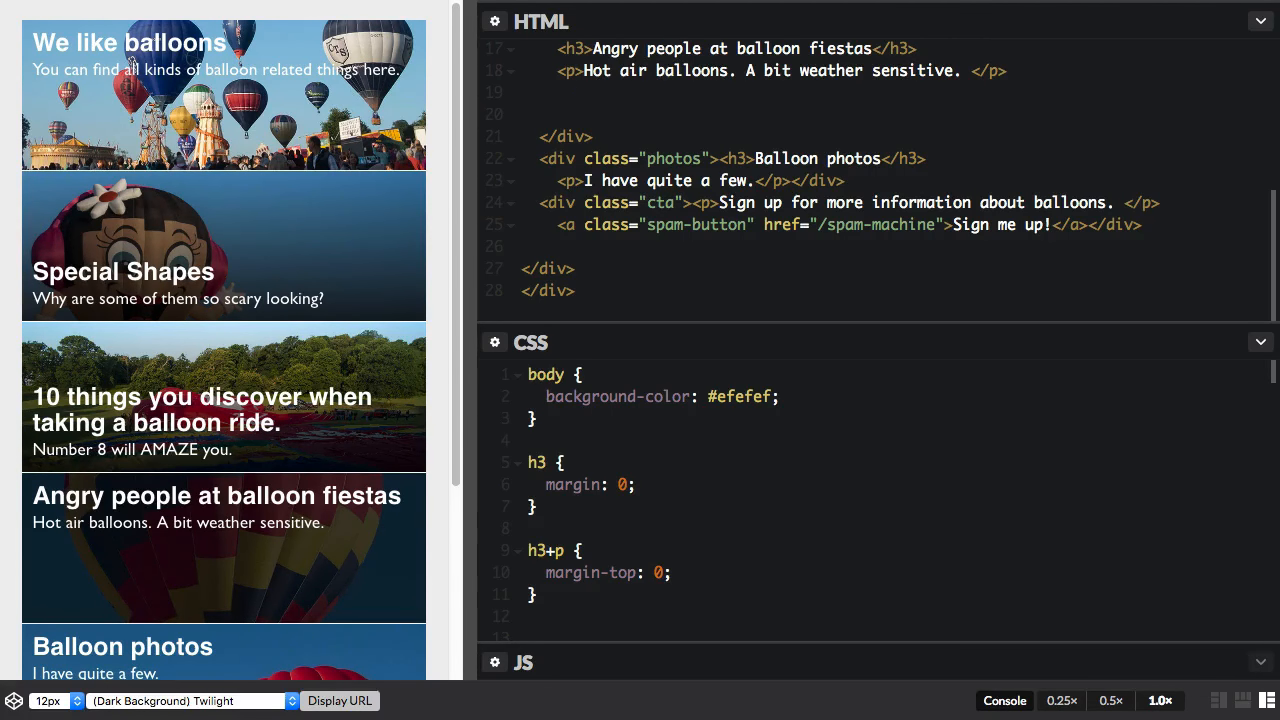
# Step: Type a <p> reading 'I suggest writing to the local newspaper to complain.' after the news paragraph
pyautogui.write('<p>')
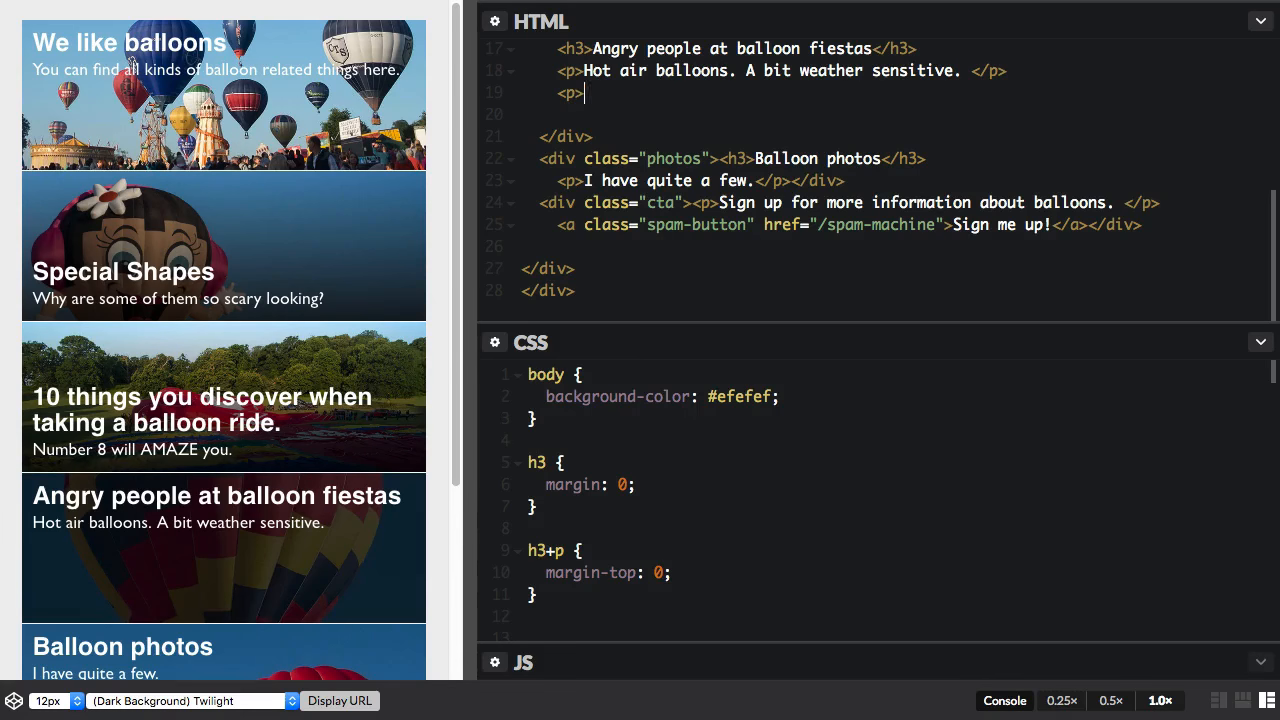
pyautogui.write('I suggest writing to the')
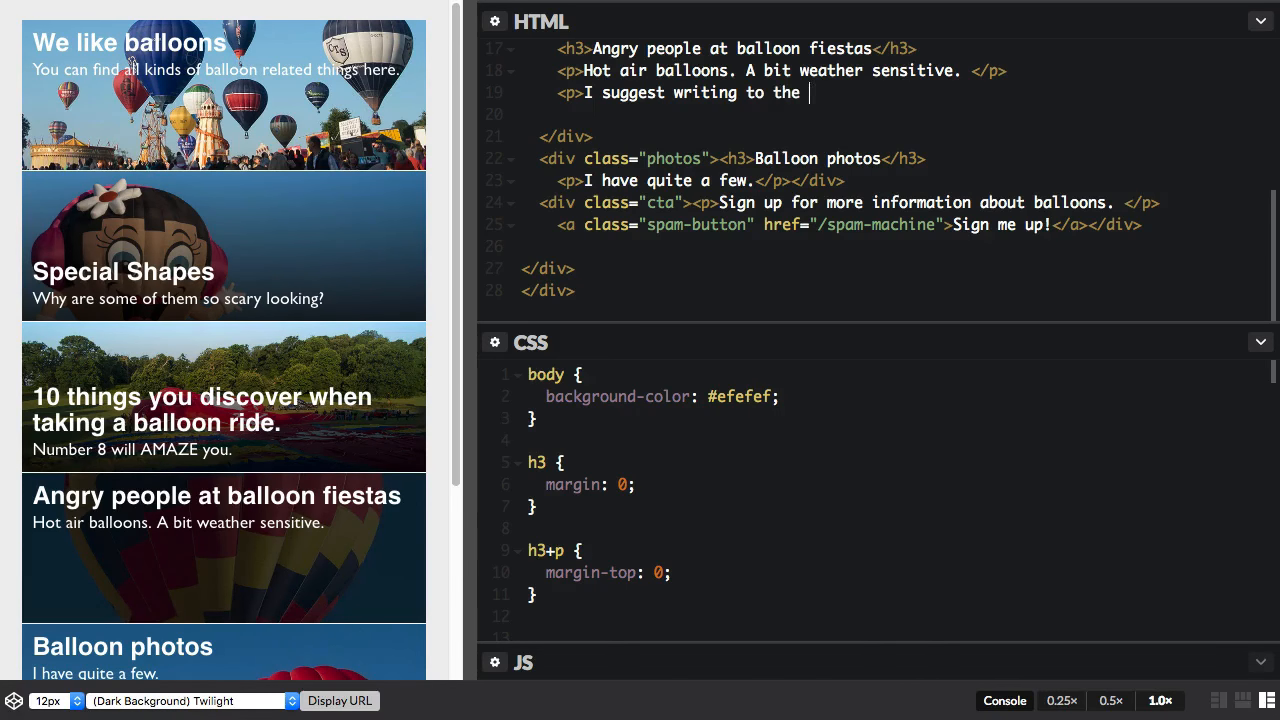
pyautogui.write('local newspaper to complain.</p>')
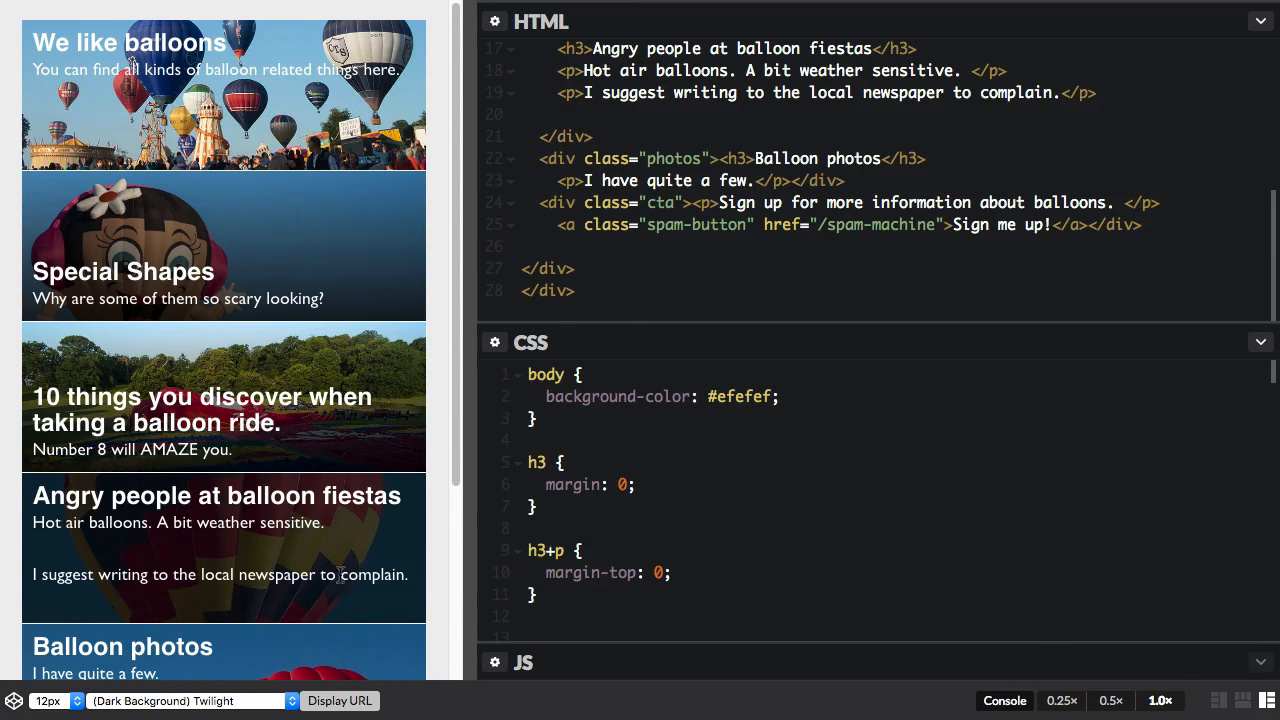
pyautogui.moveTo(473, 445)
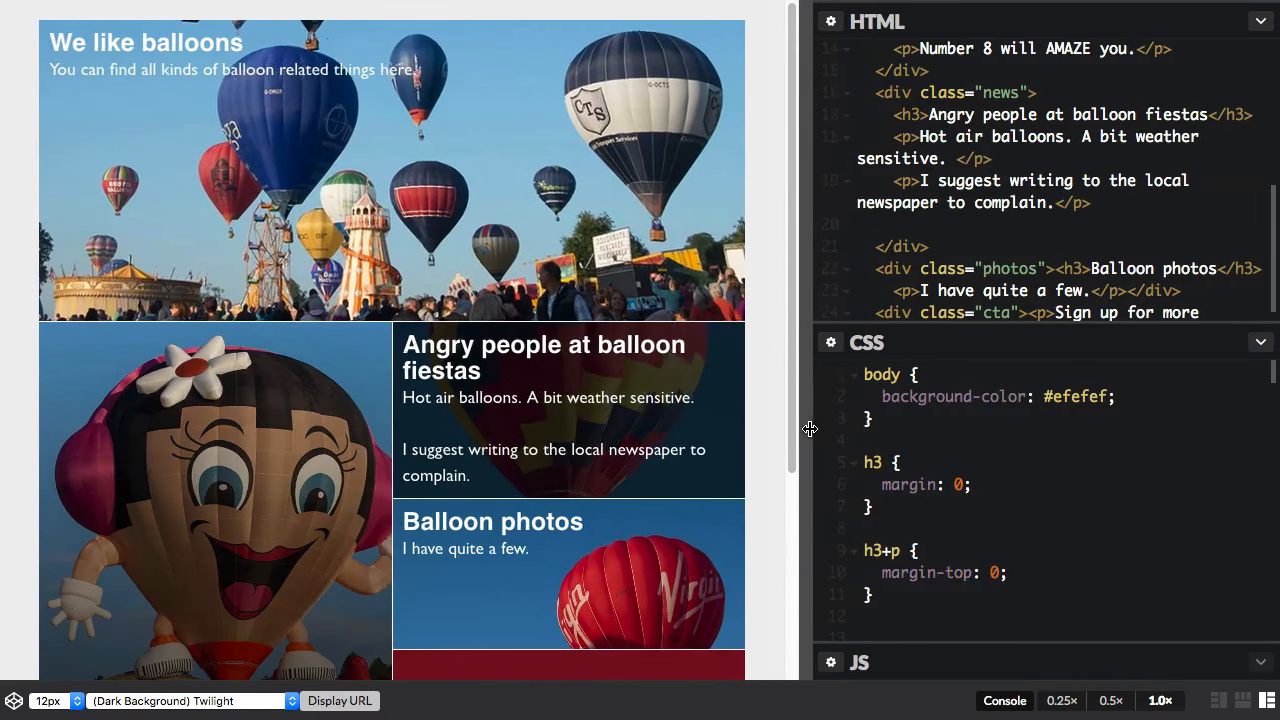
pyautogui.moveTo(793, 428); pyautogui.dragTo(889, 420)
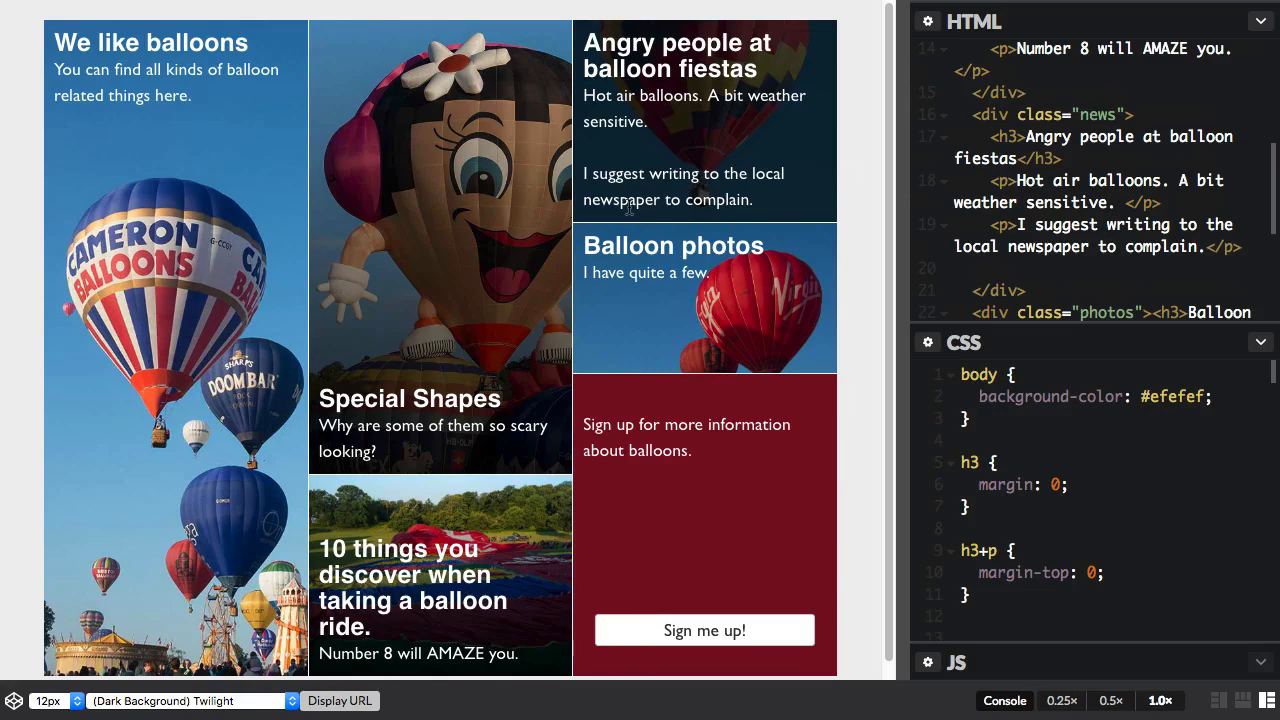
pyautogui.moveTo(600, 230)
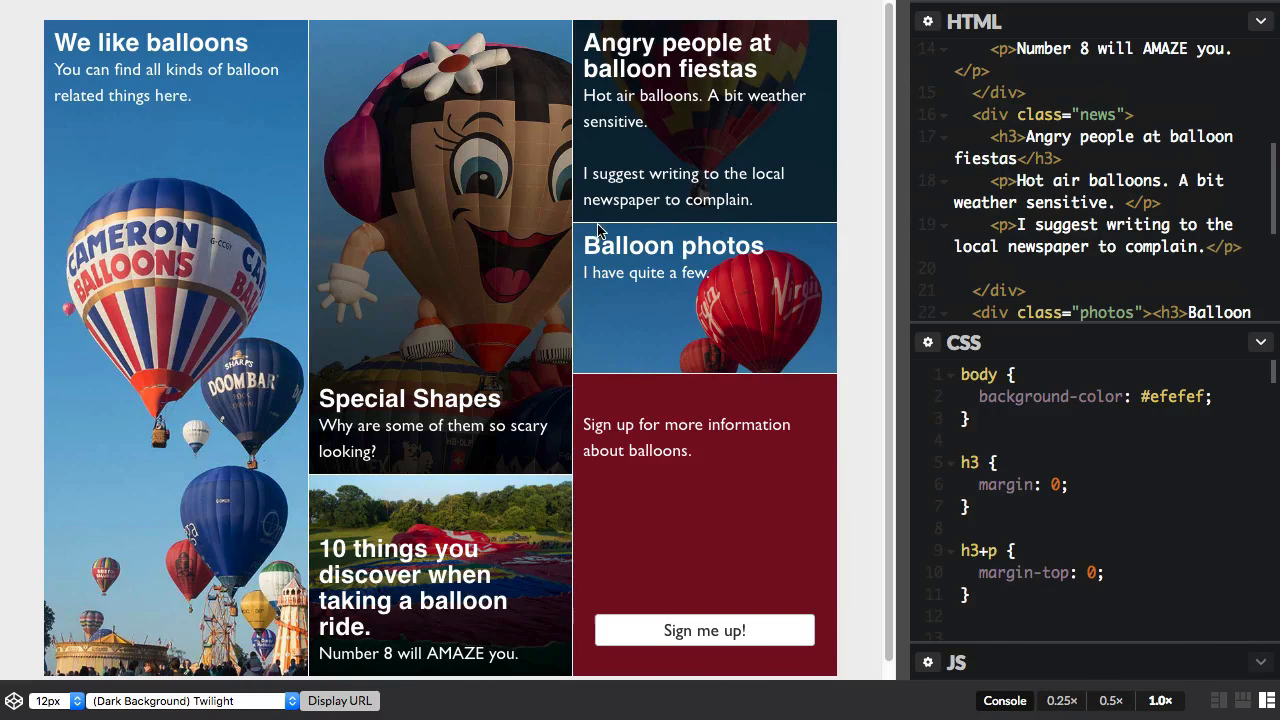
pyautogui.moveTo(120, 230)
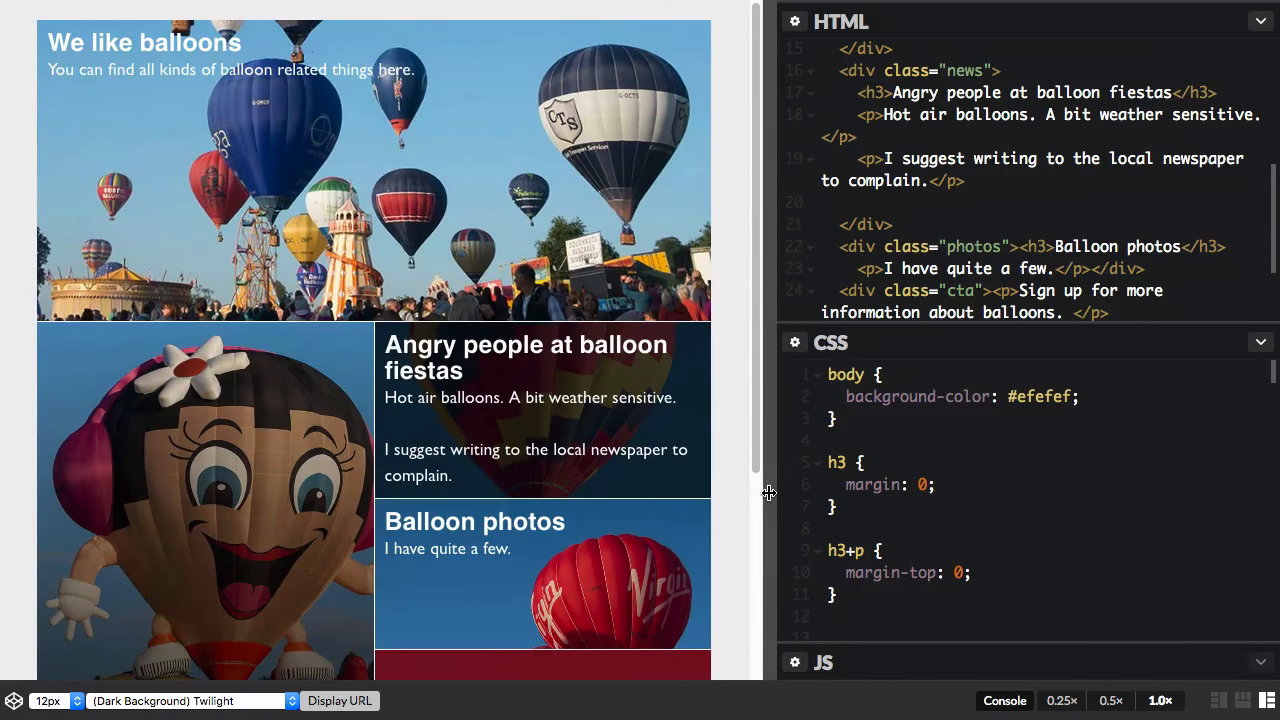
pyautogui.scroll(-3)
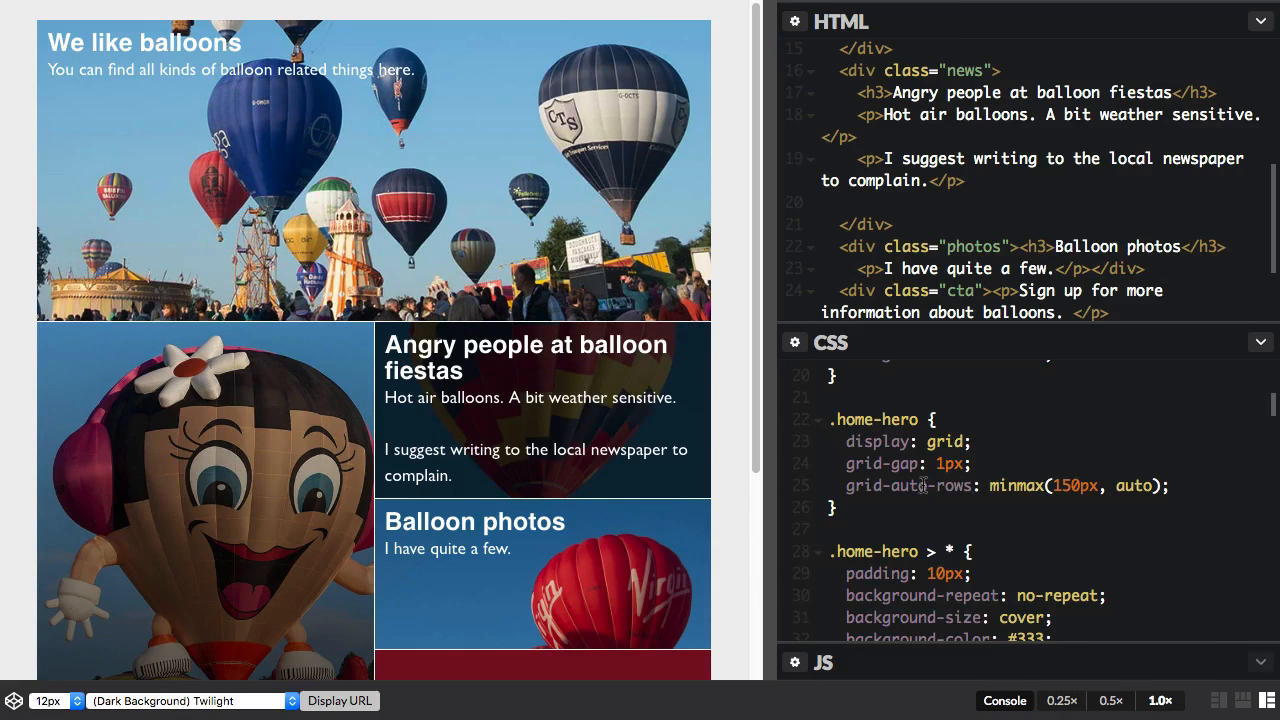
pyautogui.moveTo(1065, 498)
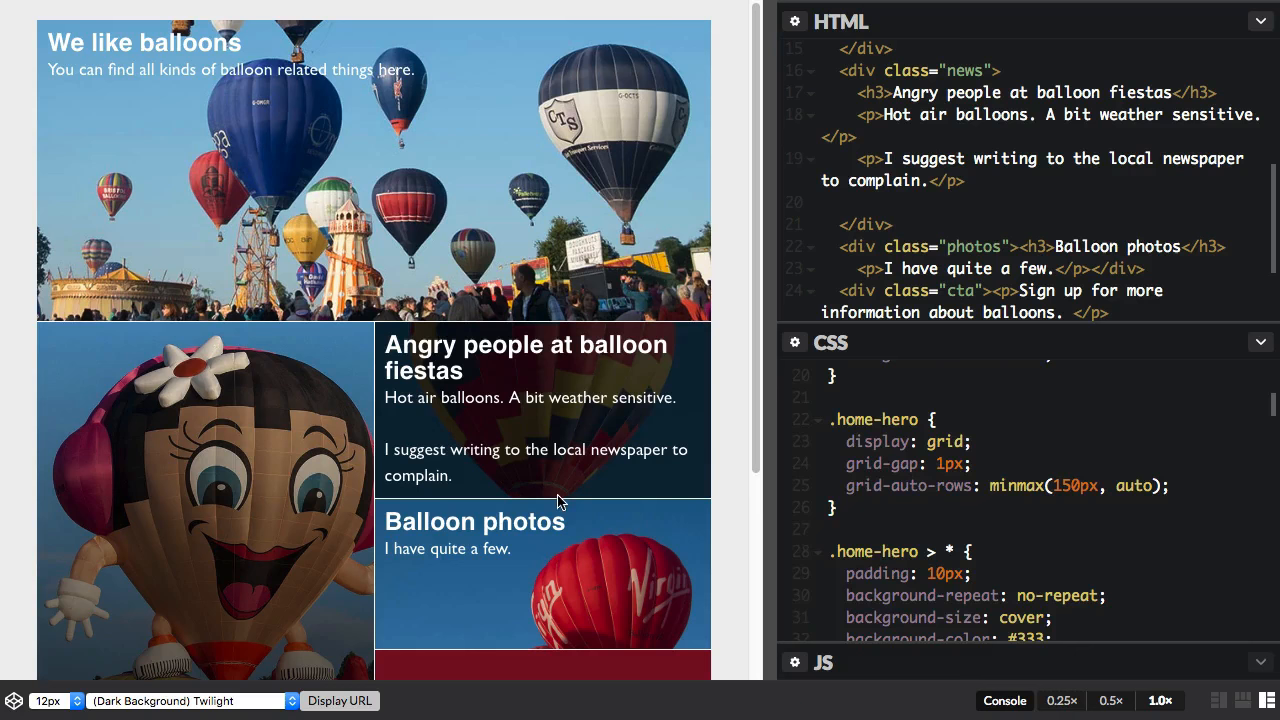
pyautogui.moveTo(545, 648)
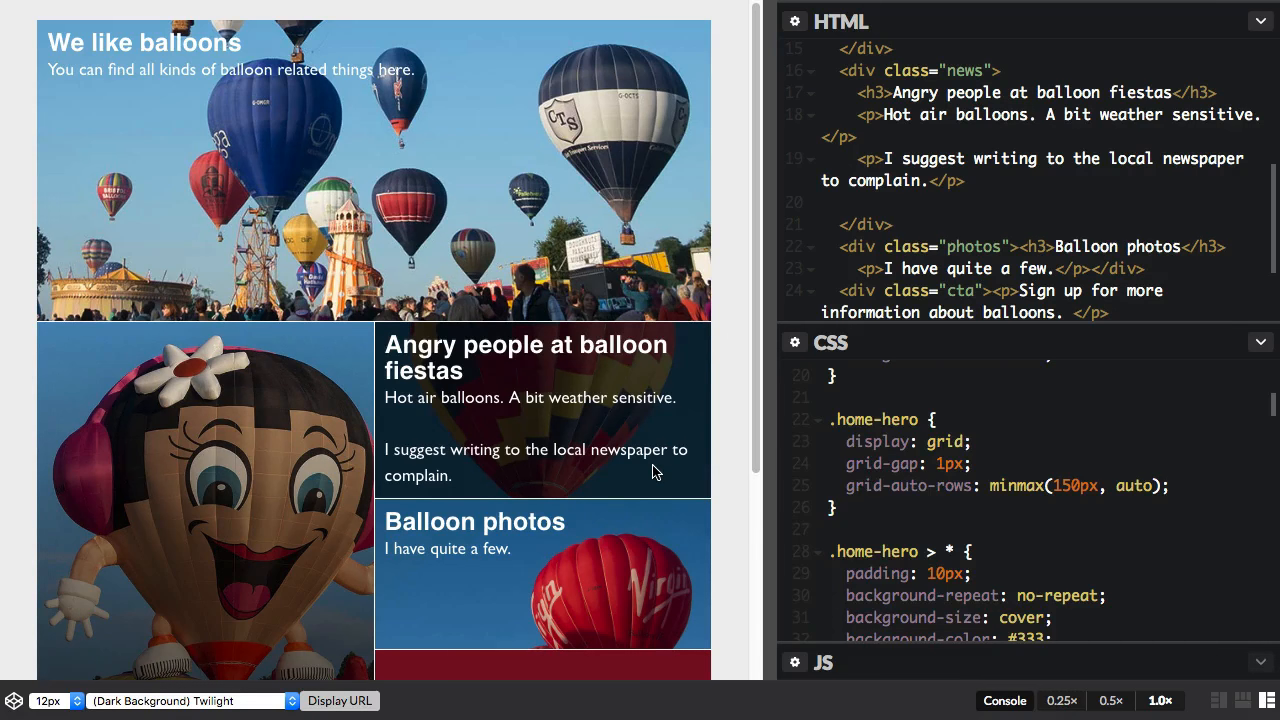
pyautogui.moveTo(660, 472)
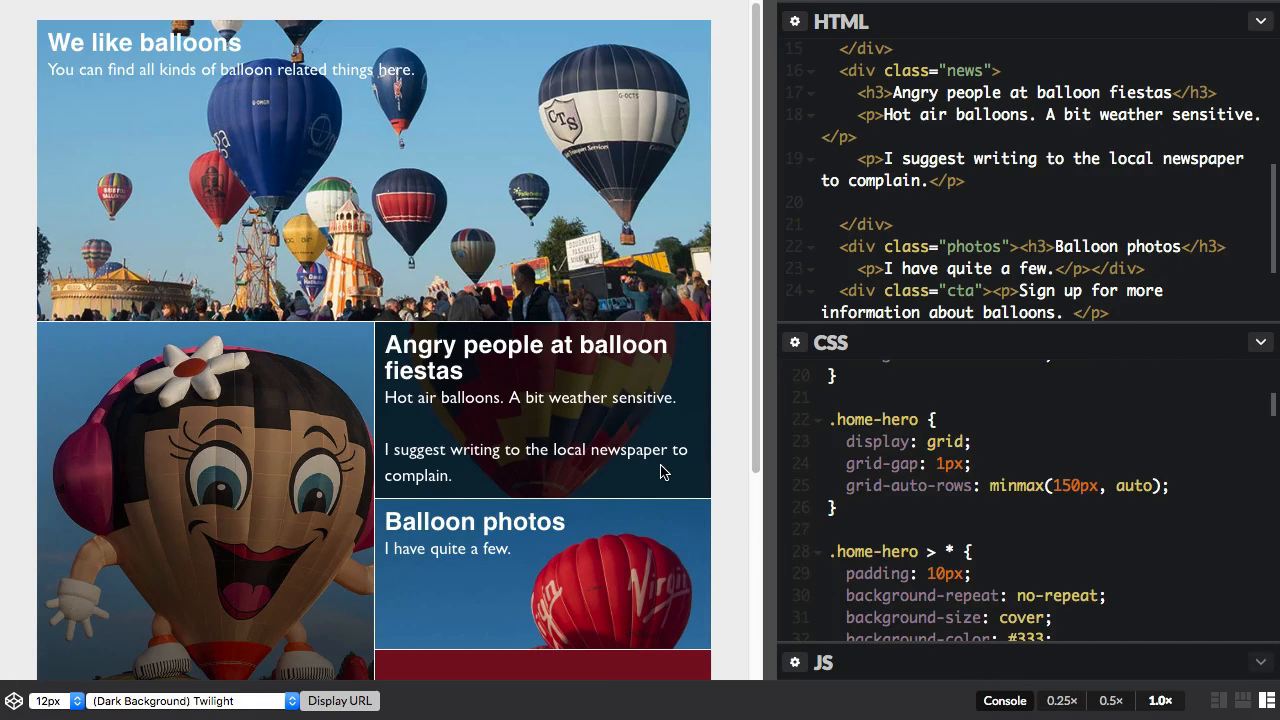
pyautogui.scroll(-3)
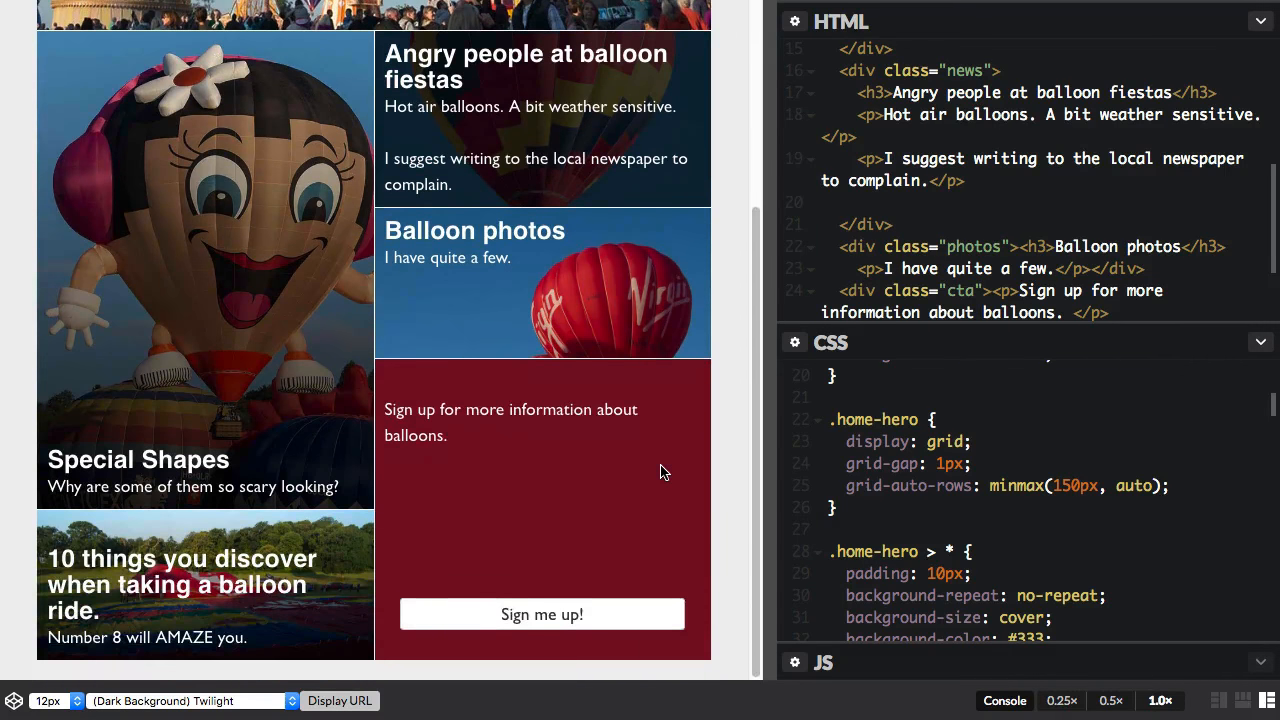
pyautogui.moveTo(437, 514)
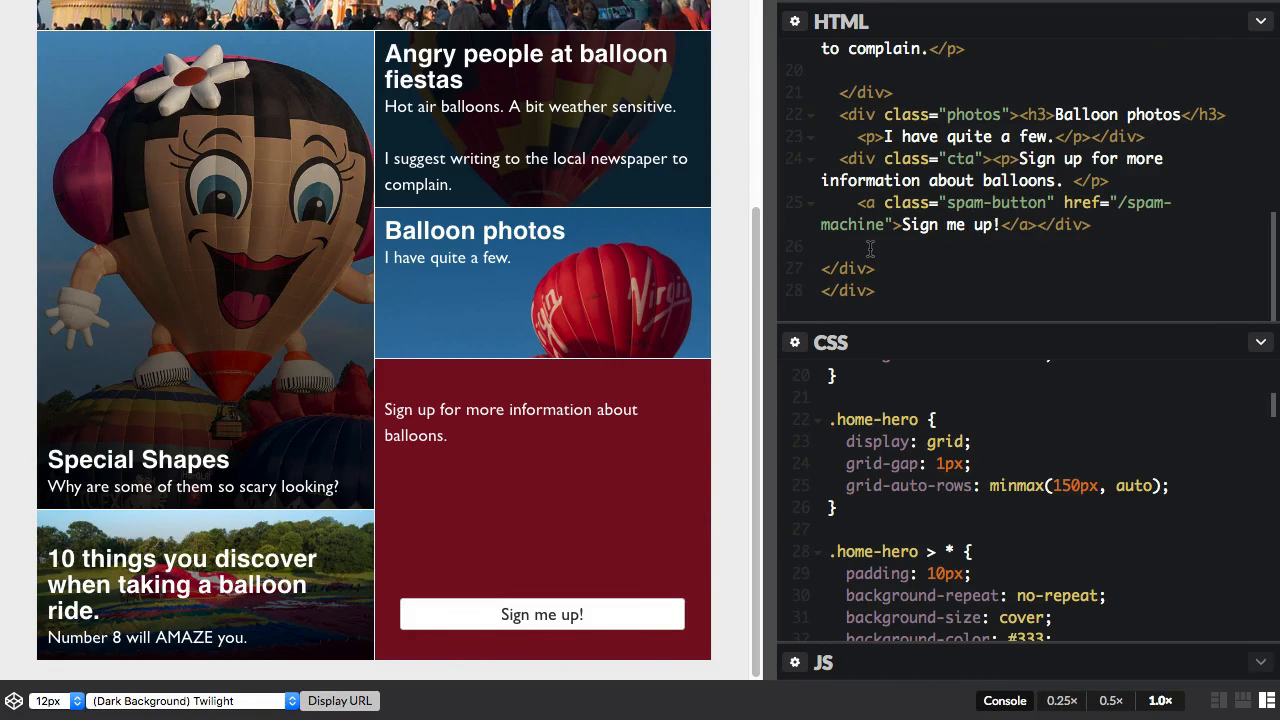
# Step: Type <div><h3>Hello!</h3></div> before the hero's closing </div>
pyautogui.write('<')
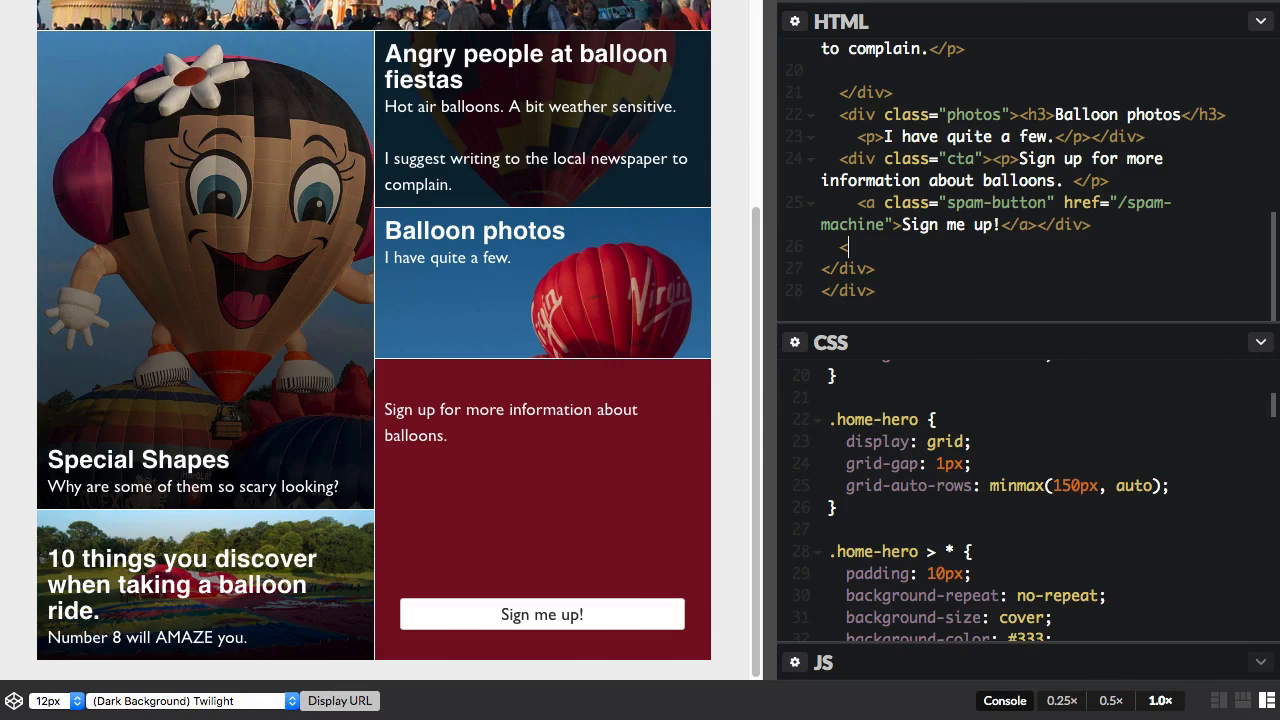
pyautogui.write('<div><')
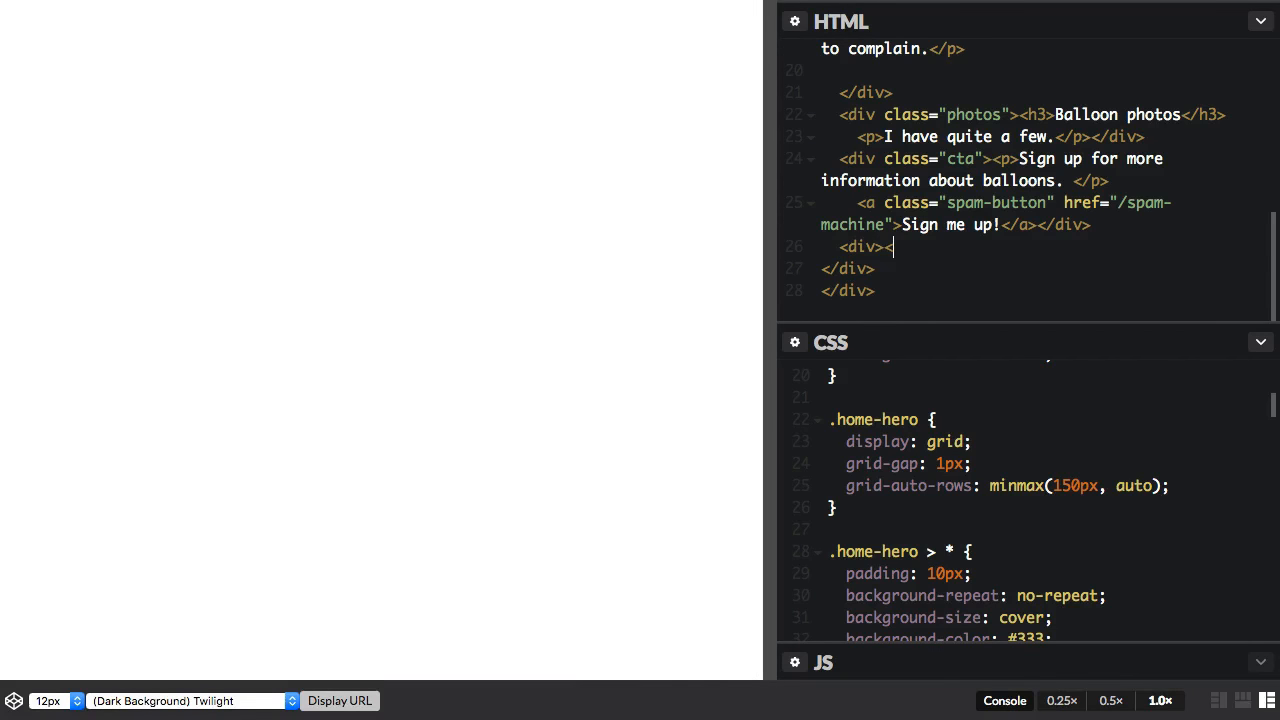
pyautogui.write('/div>')
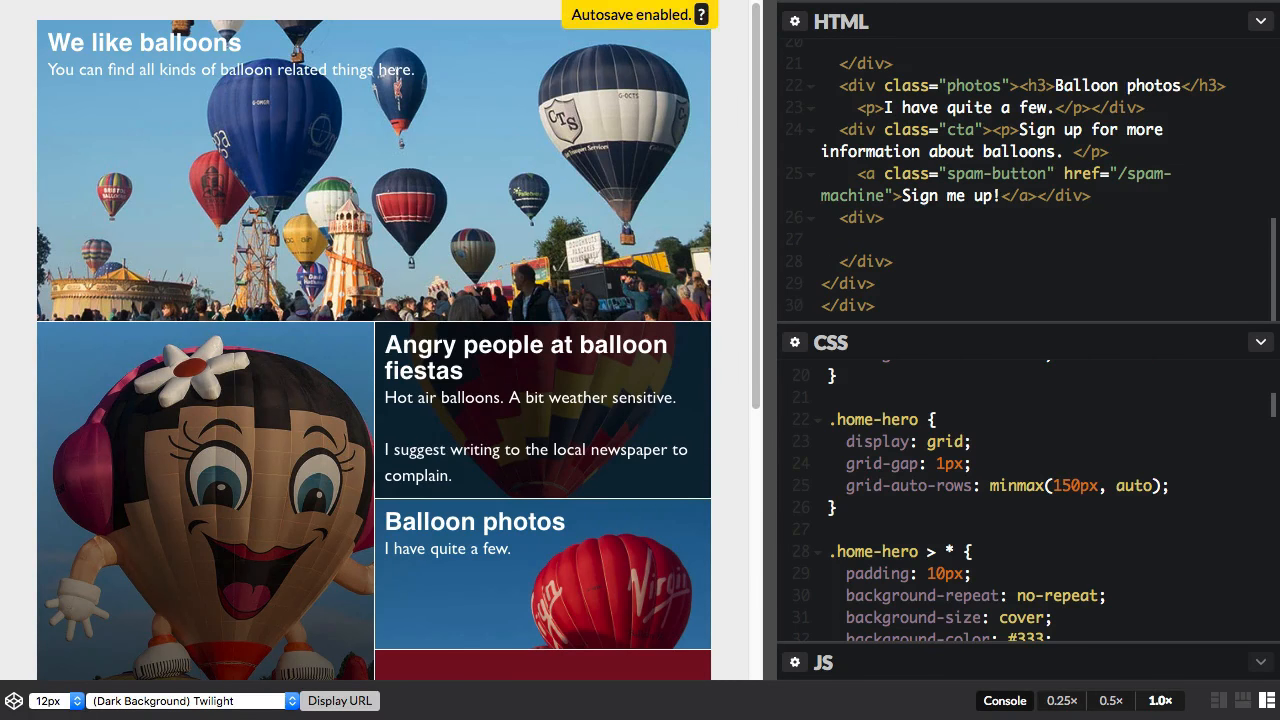
pyautogui.write('<h3>Hello!')
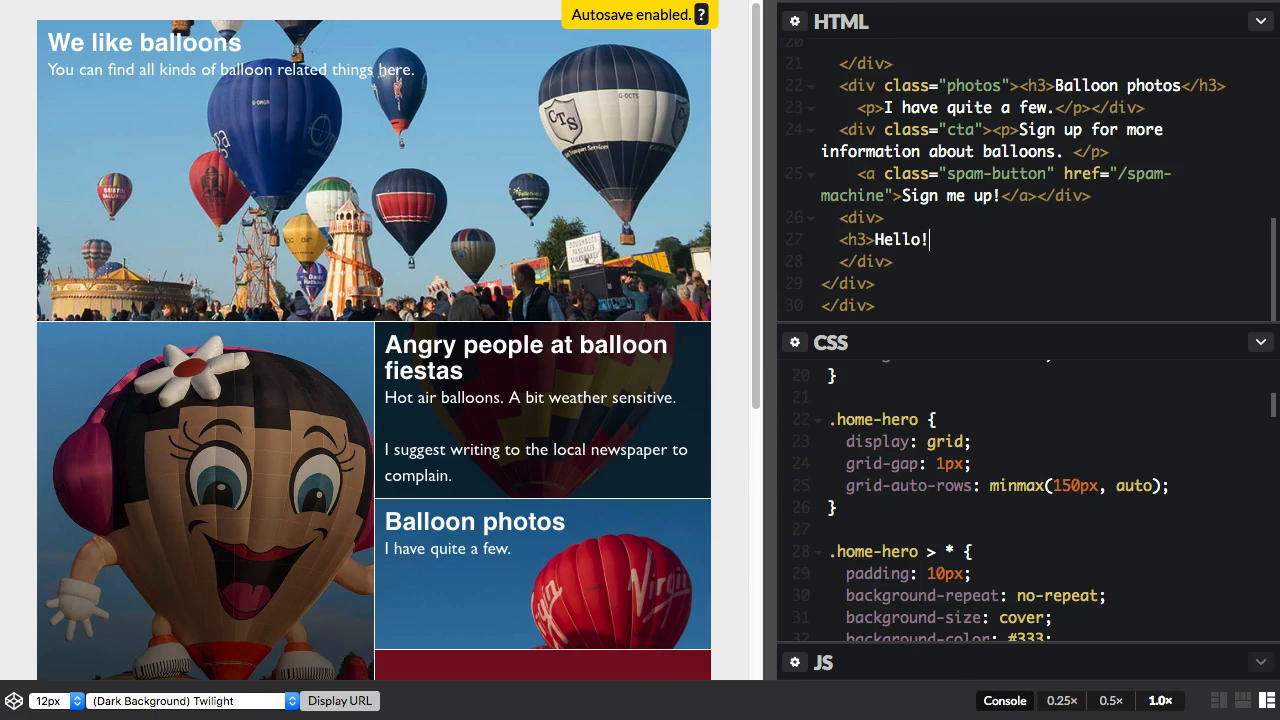
pyautogui.write('</h3>')
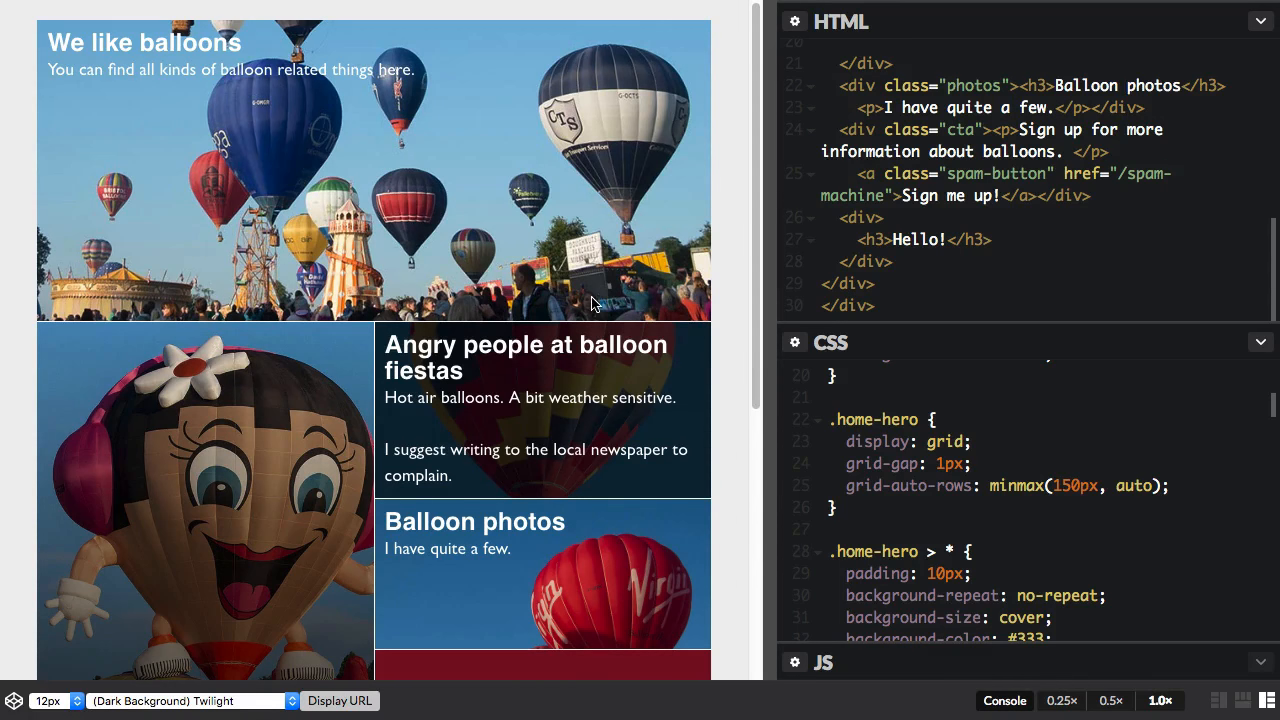
pyautogui.scroll(-3)
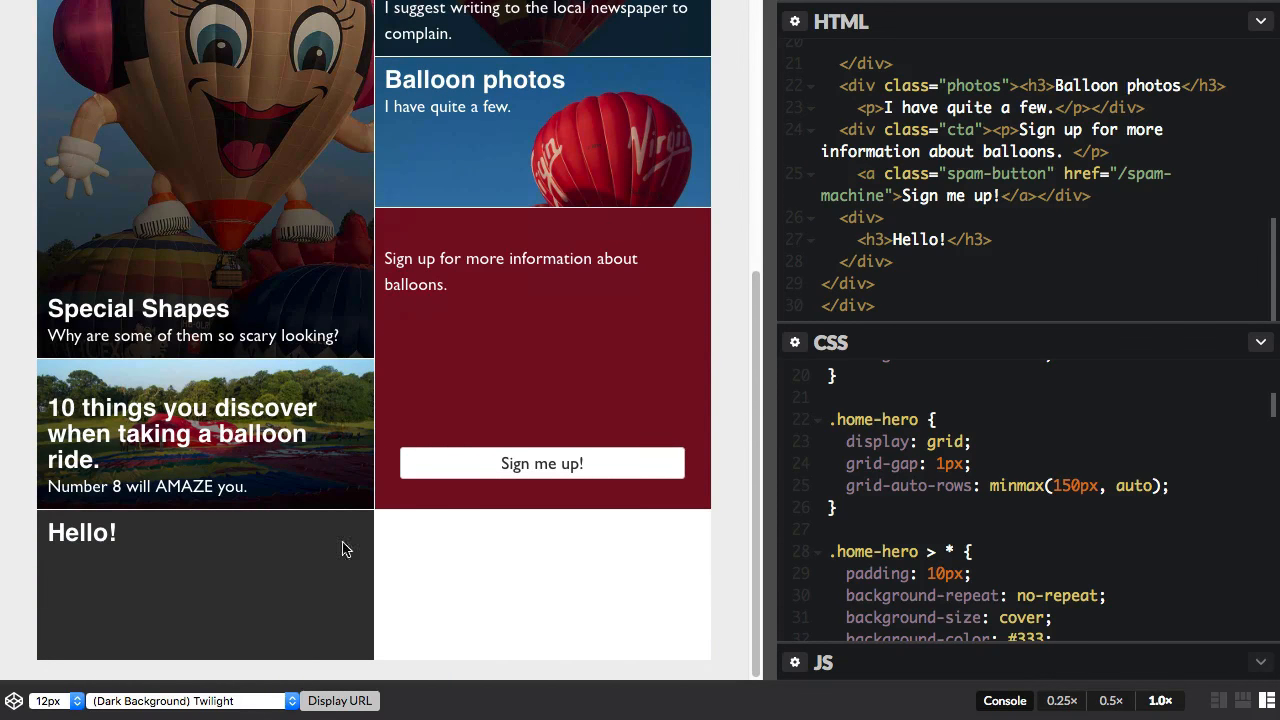
pyautogui.moveTo(267, 584)
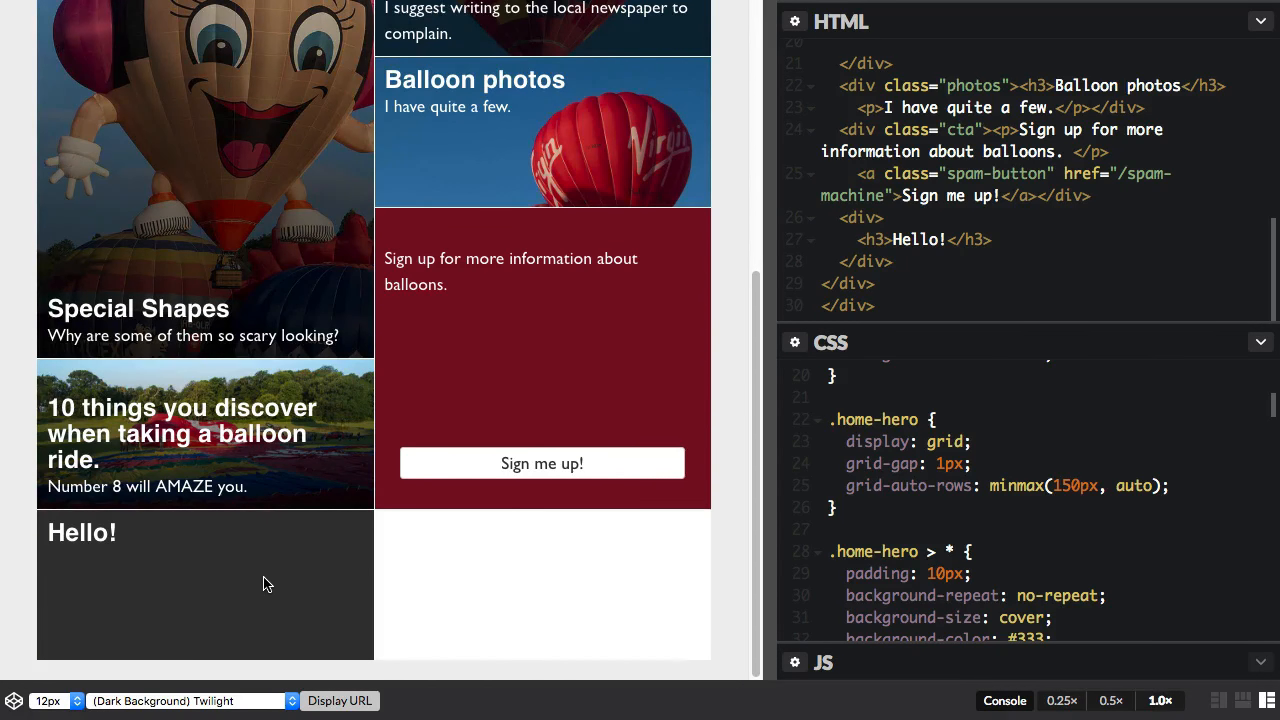
pyautogui.moveTo(450, 527)
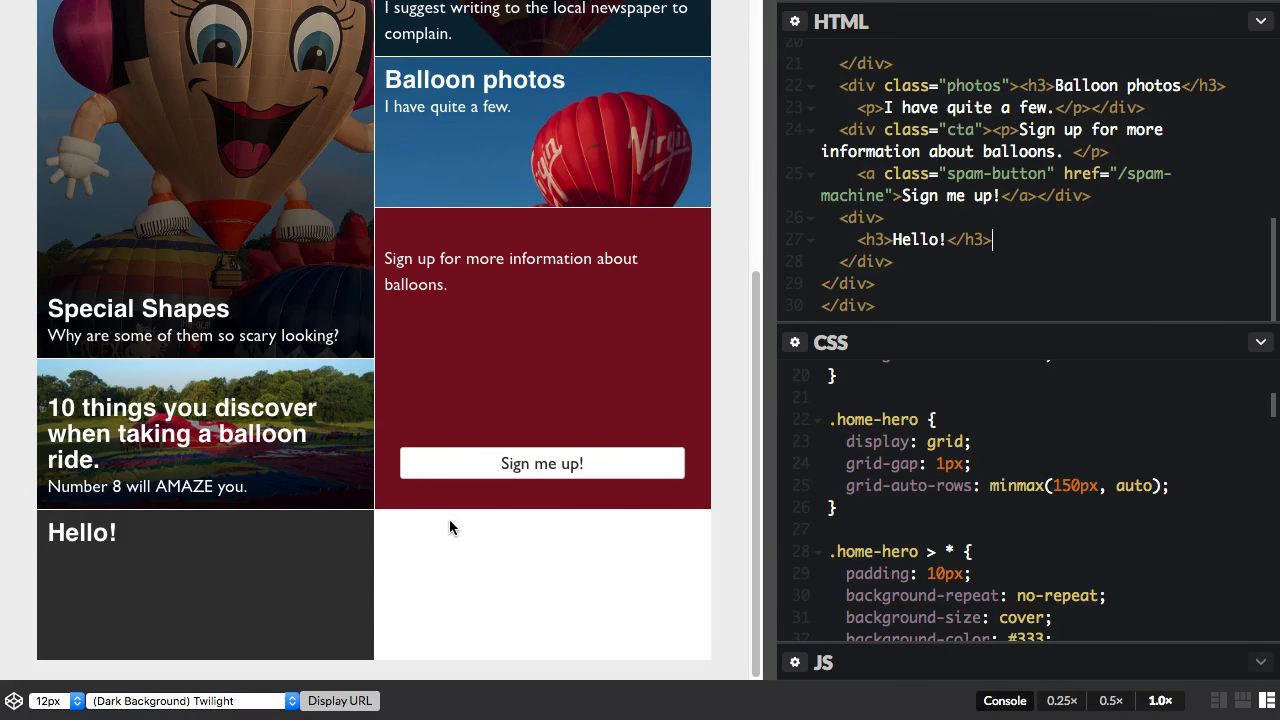
pyautogui.moveTo(375, 578)
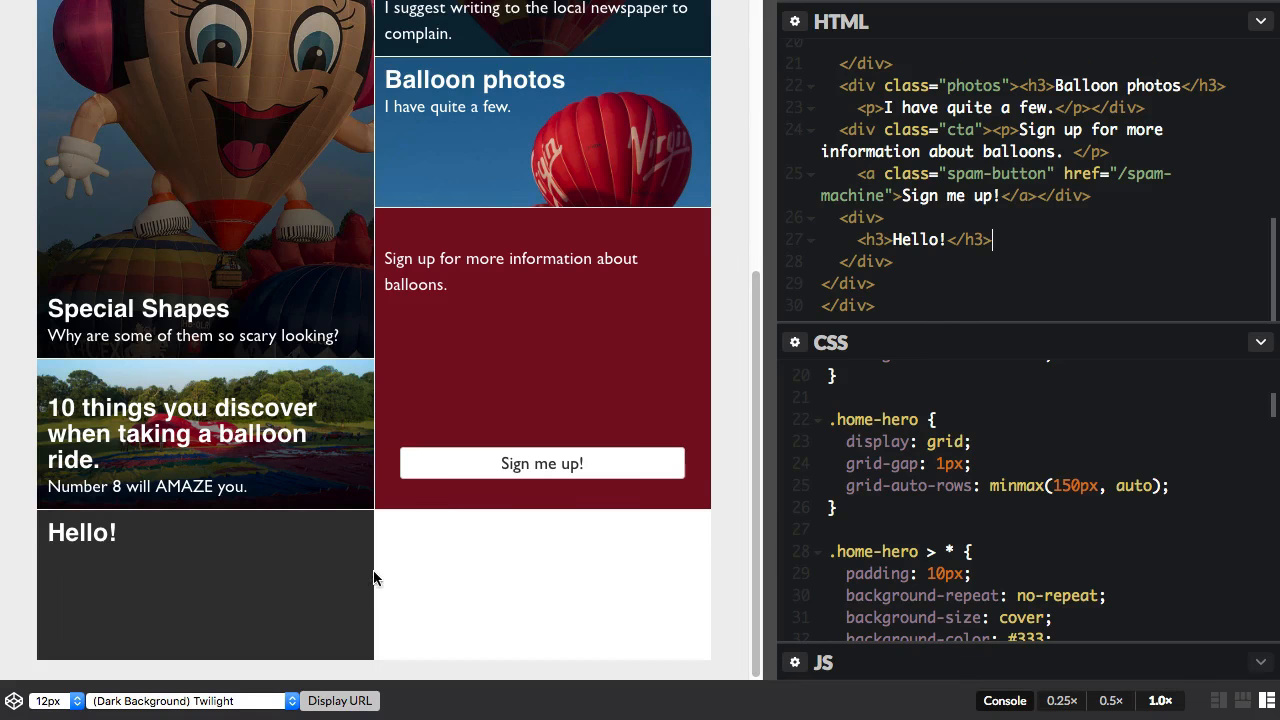